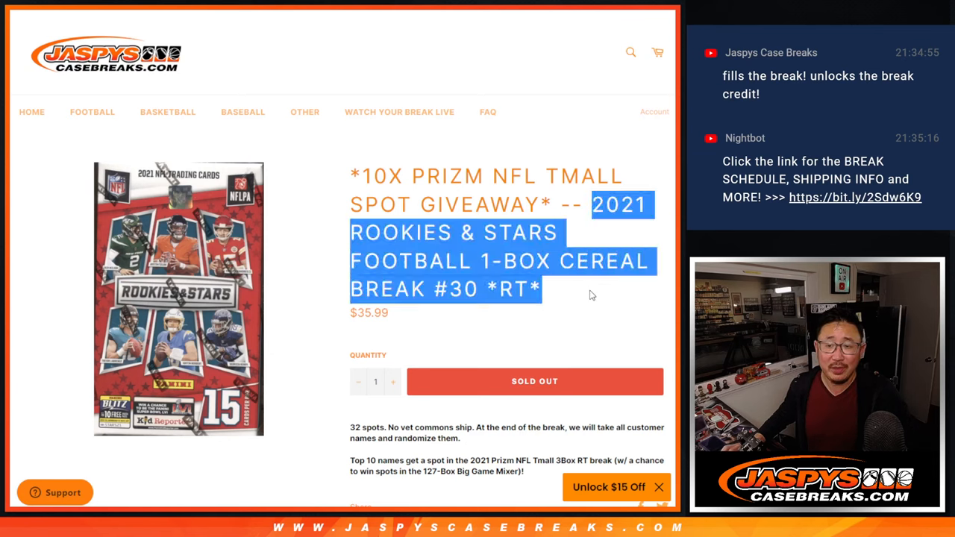
# Select and copy the 2021 Rookies & Stars Football cereal break #30 title.
pyautogui.click(585, 292)
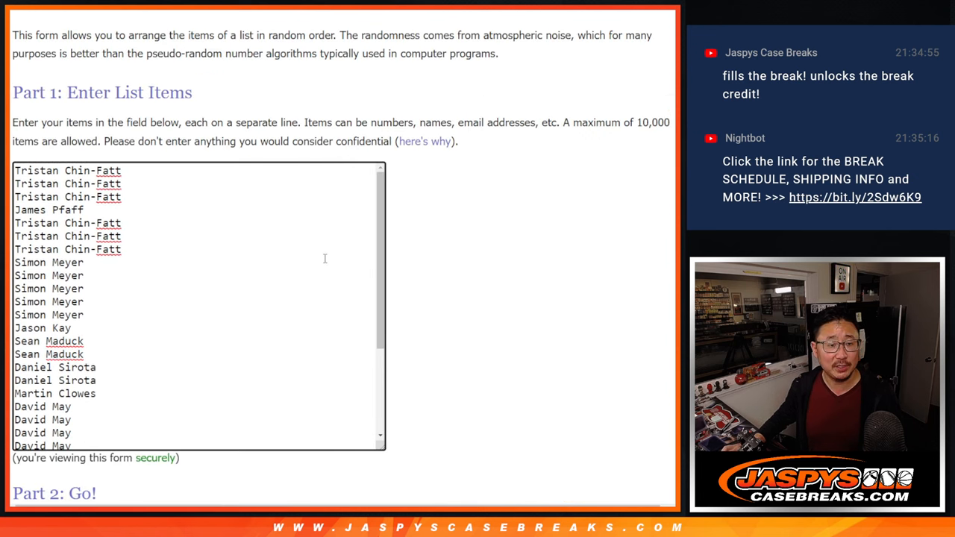
# Roll dice for a shuffle count, then randomize the 32 customer names three times.
pyautogui.scroll(-3)
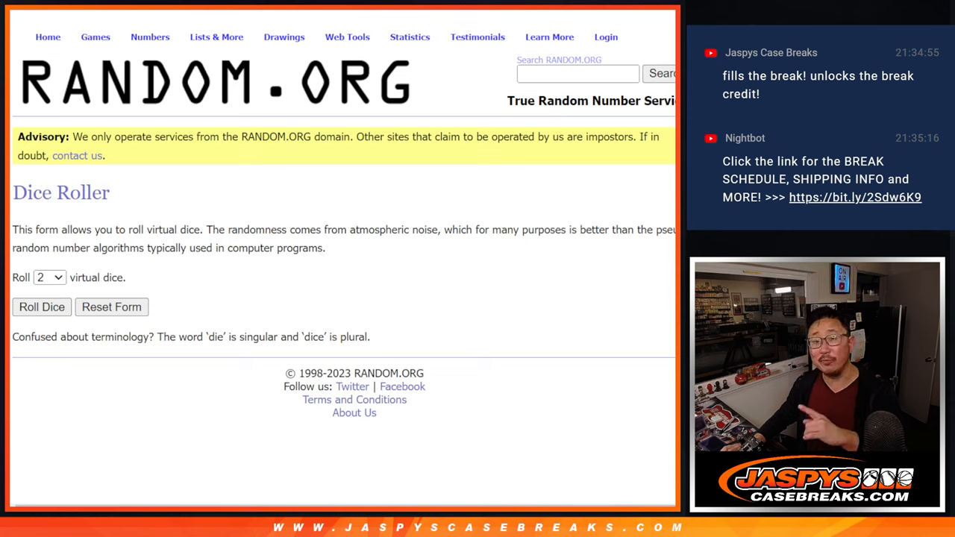
pyautogui.click(42, 307)
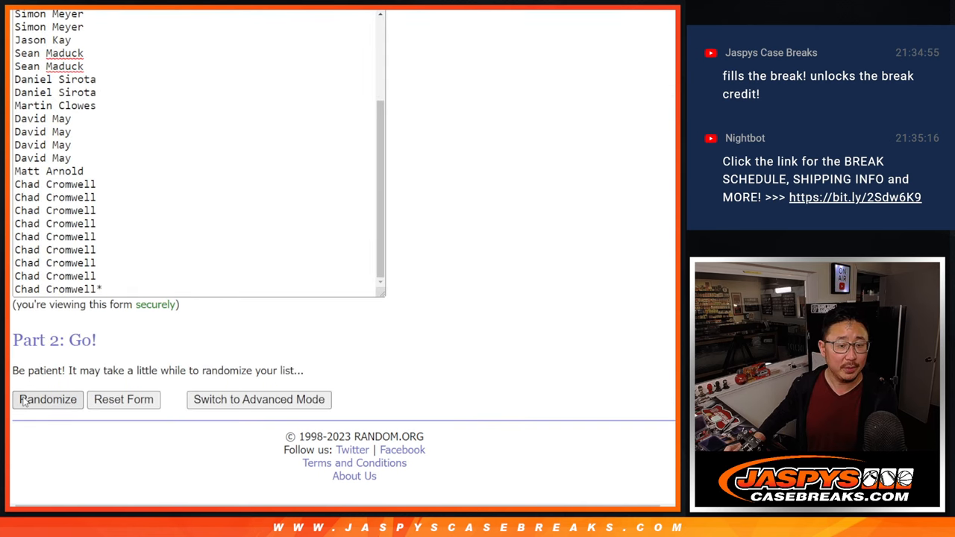
pyautogui.click(48, 400)
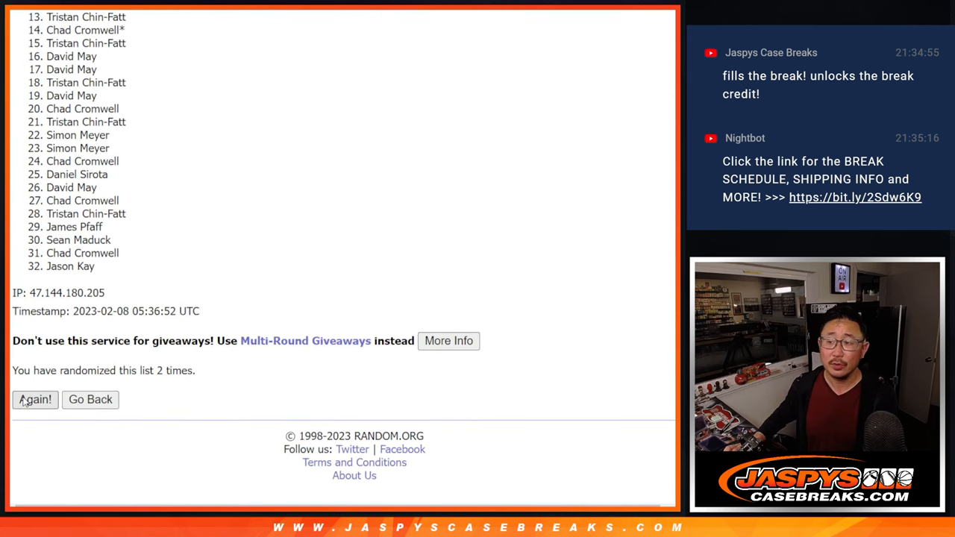
pyautogui.click(36, 400)
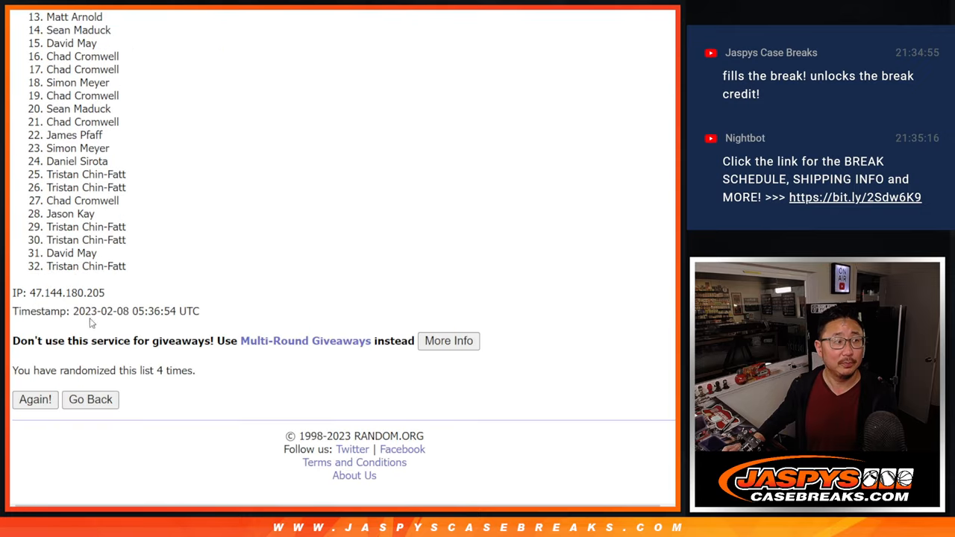
pyautogui.click(34, 400)
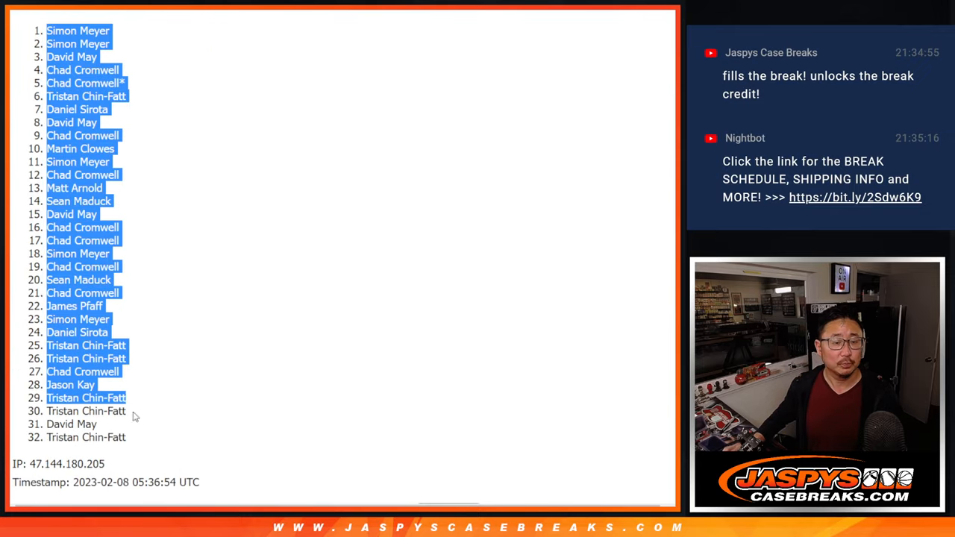
pyautogui.scroll(-3)
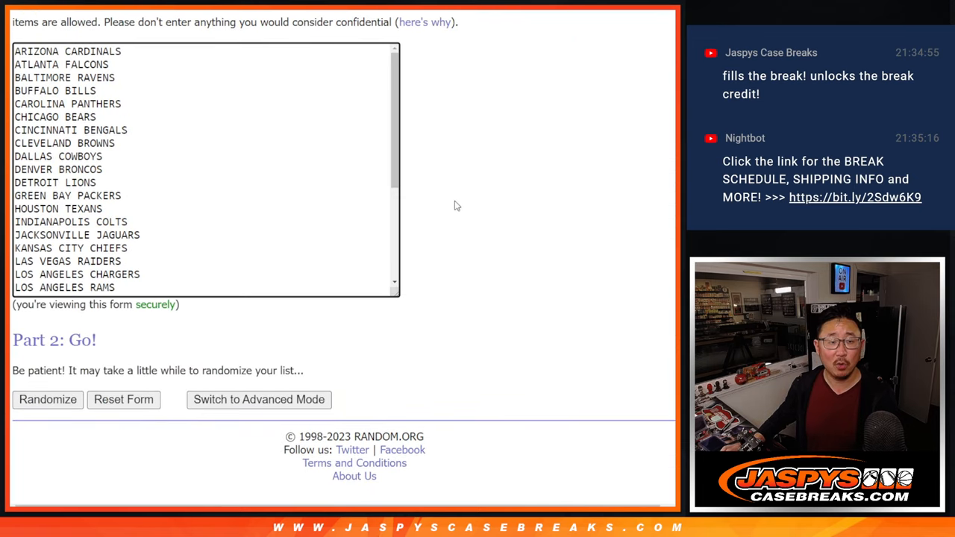
# Randomize the 32 NFL team names three times and keep the final order.
pyautogui.click(48, 400)
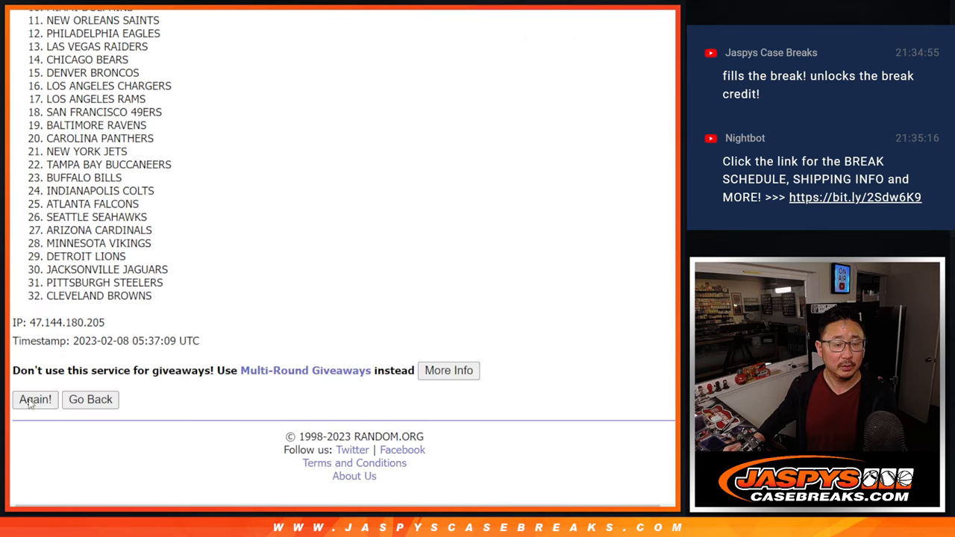
pyautogui.click(34, 399)
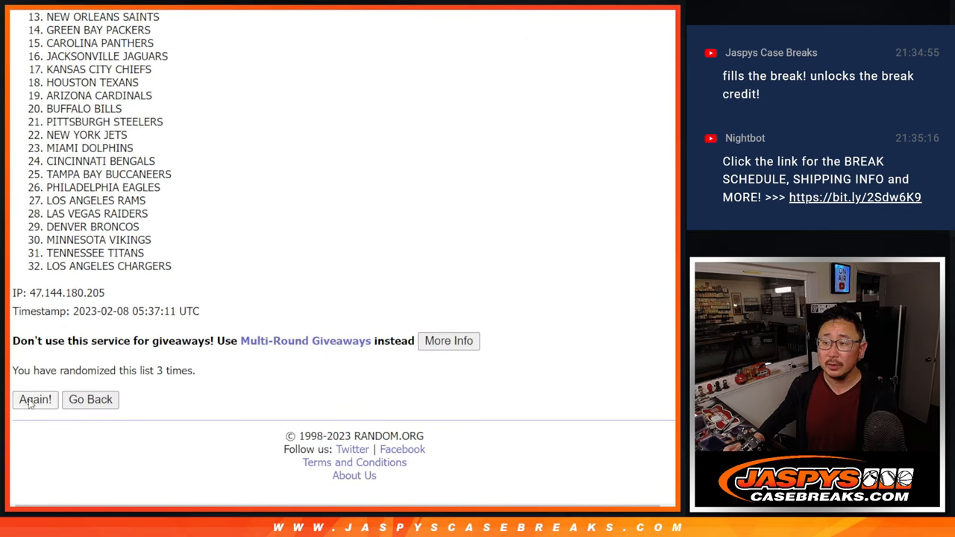
pyautogui.click(35, 400)
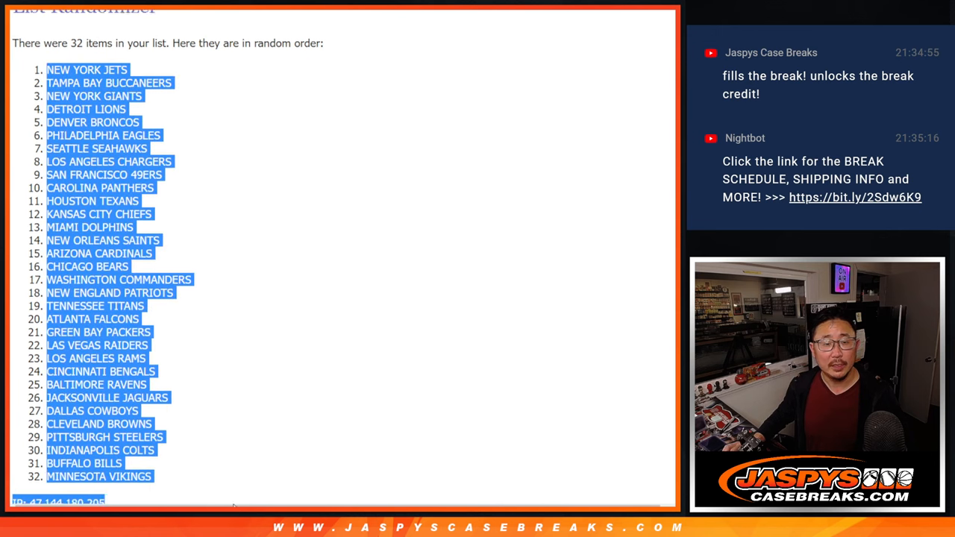
pyautogui.scroll(-3)
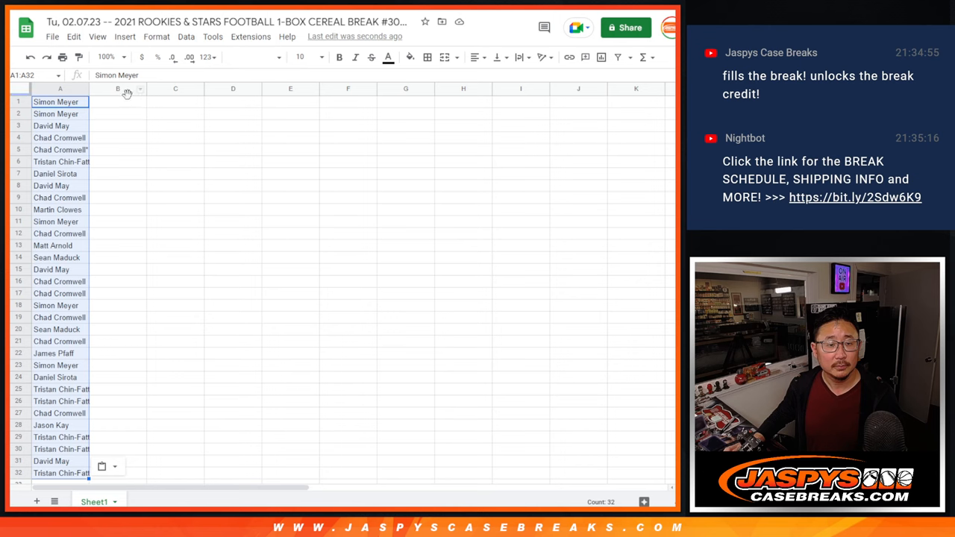
# Place the shuffled teams in column B beside the names and resize the columns to fit.
pyautogui.click(254, 56)
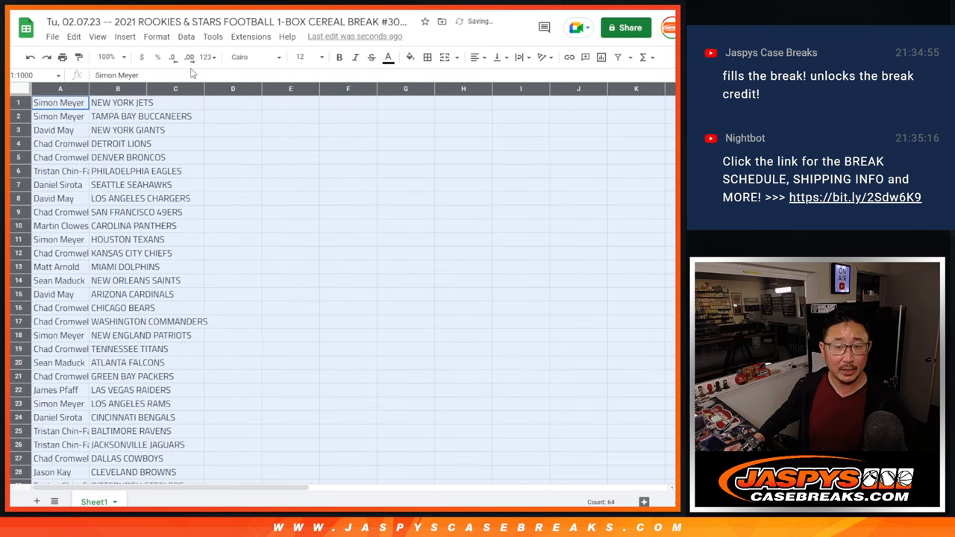
pyautogui.rightClick(116, 101)
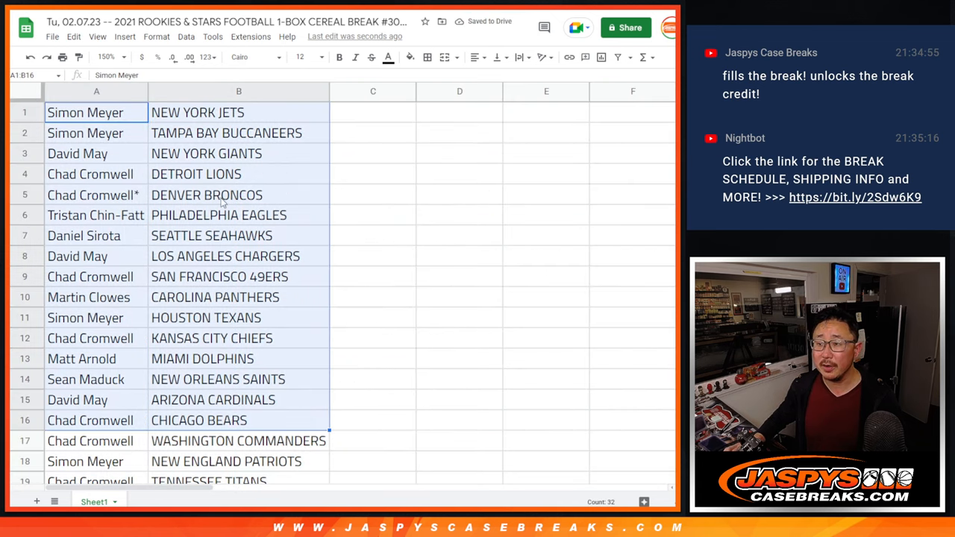
pyautogui.scroll(-3)
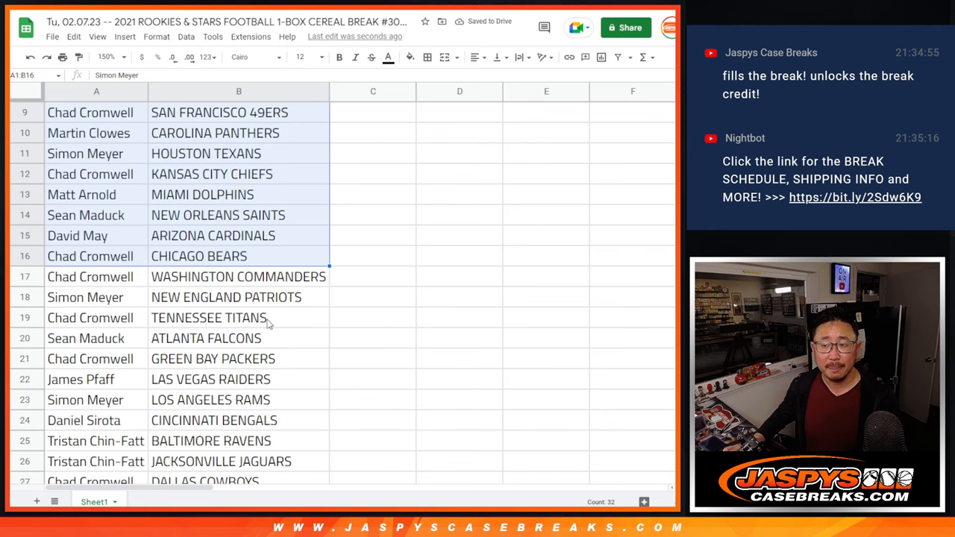
pyautogui.scroll(-3)
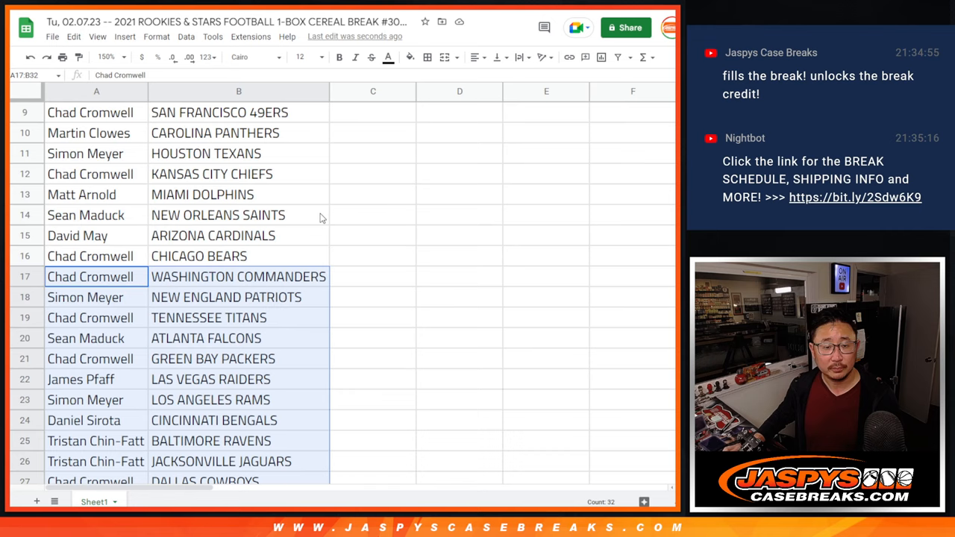
# Sort the name-team pairs alphabetically by the team column, A to Z.
pyautogui.click(107, 57)
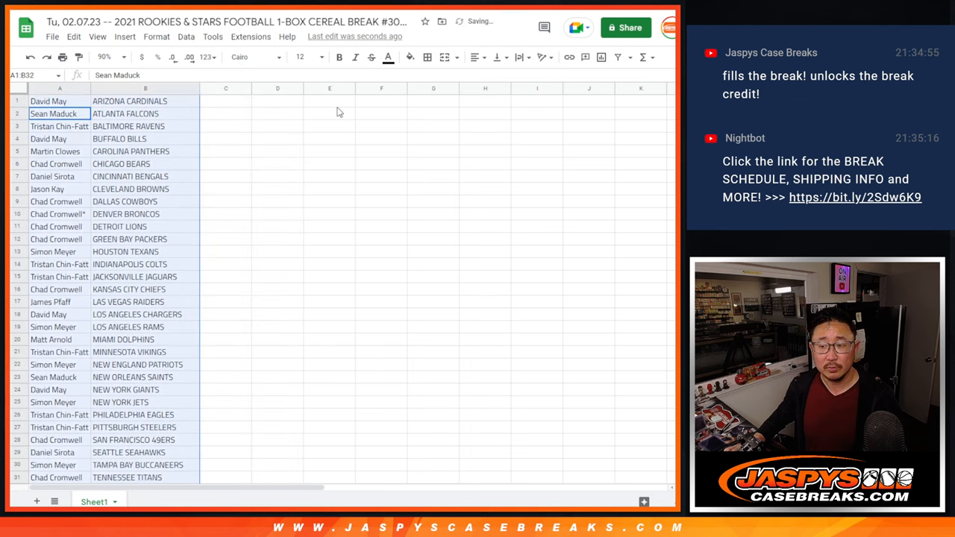
pyautogui.click(427, 57)
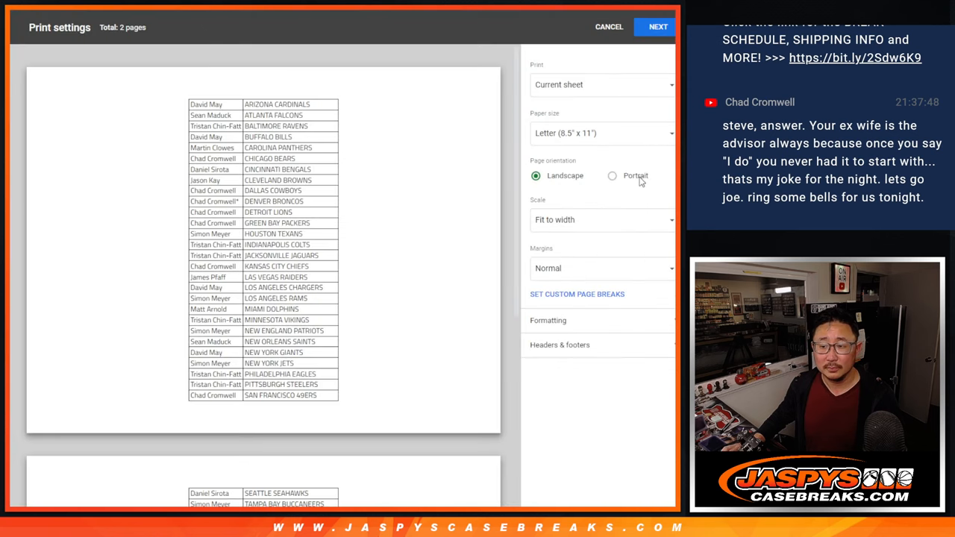
# Print the pairs as a portrait page with the workbook title as header.
pyautogui.click(612, 176)
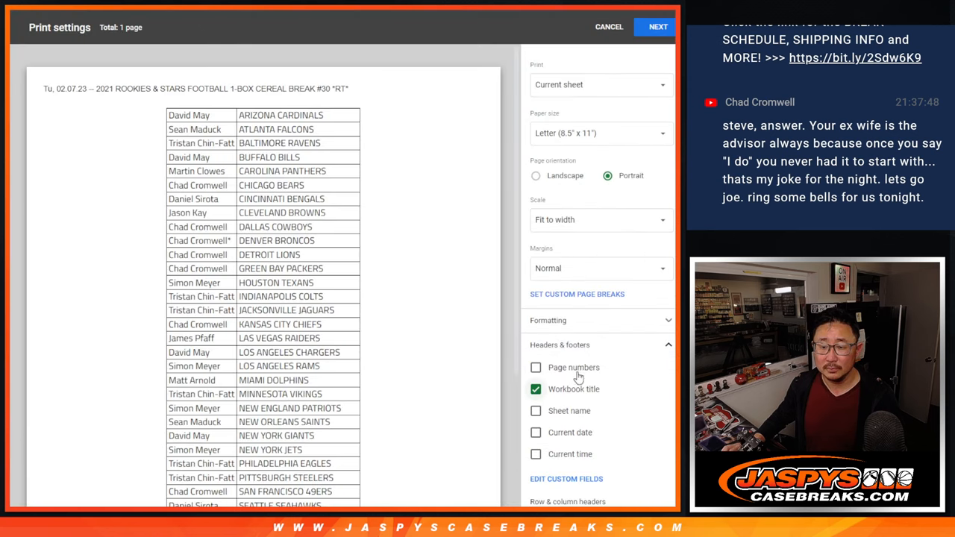
pyautogui.click(656, 27)
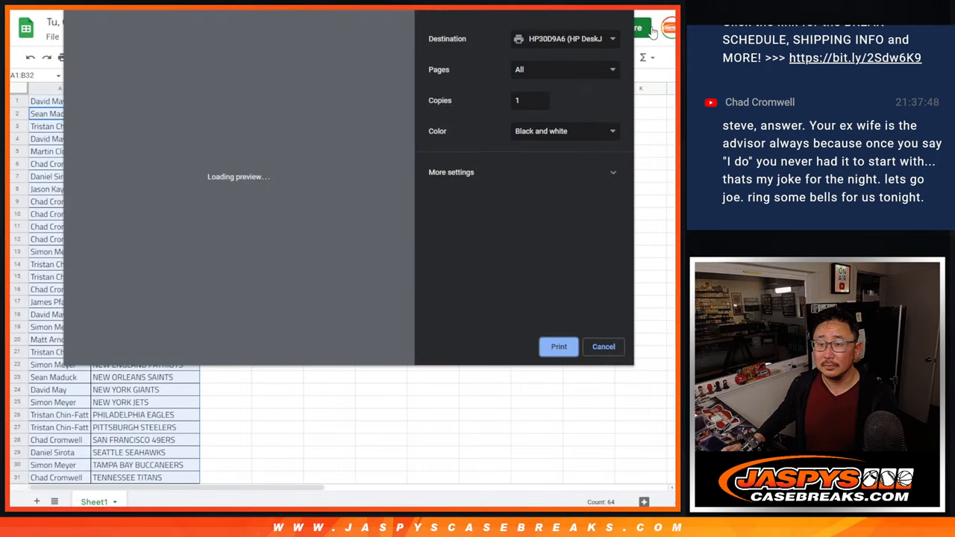
pyautogui.click(602, 346)
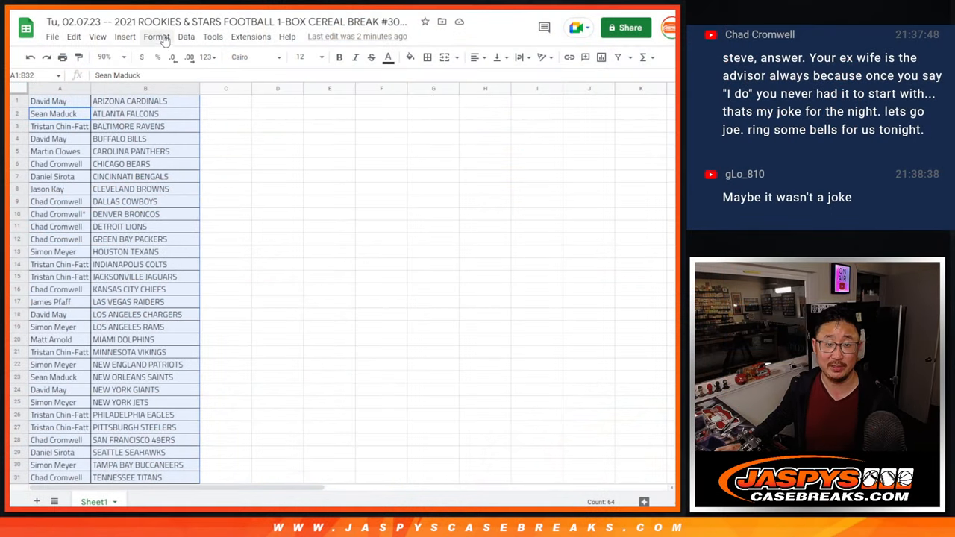
# Fill the list randomizer with the customer names and roll dice for the shuffle count.
pyautogui.scroll(-3)
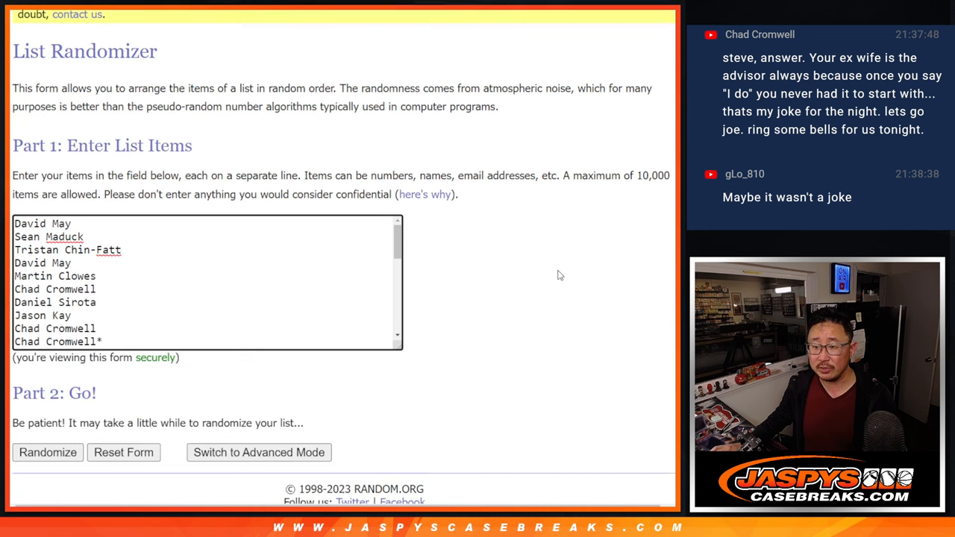
pyautogui.scroll(-3)
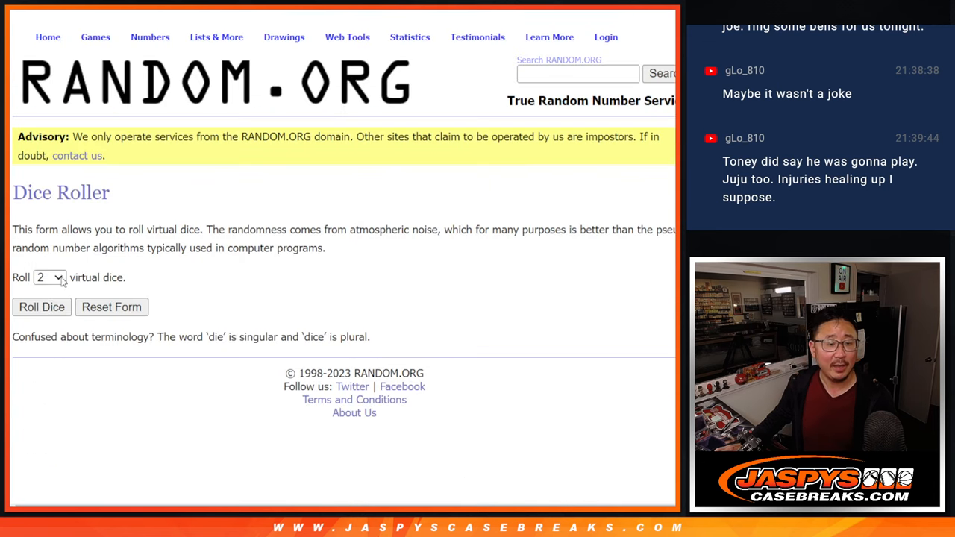
pyautogui.click(42, 307)
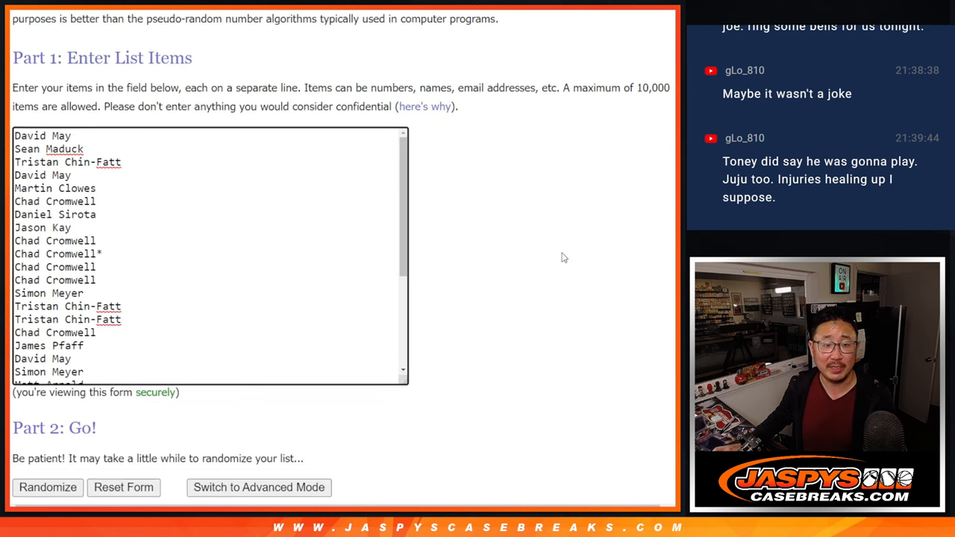
# Randomize the giveaway names eight times and highlight entries 1–10 of the final order.
pyautogui.click(47, 486)
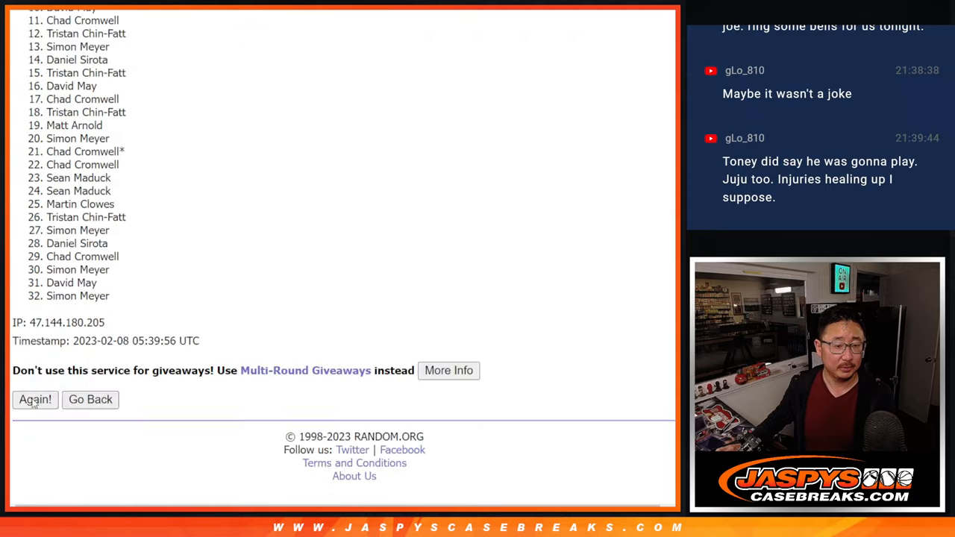
pyautogui.click(36, 400)
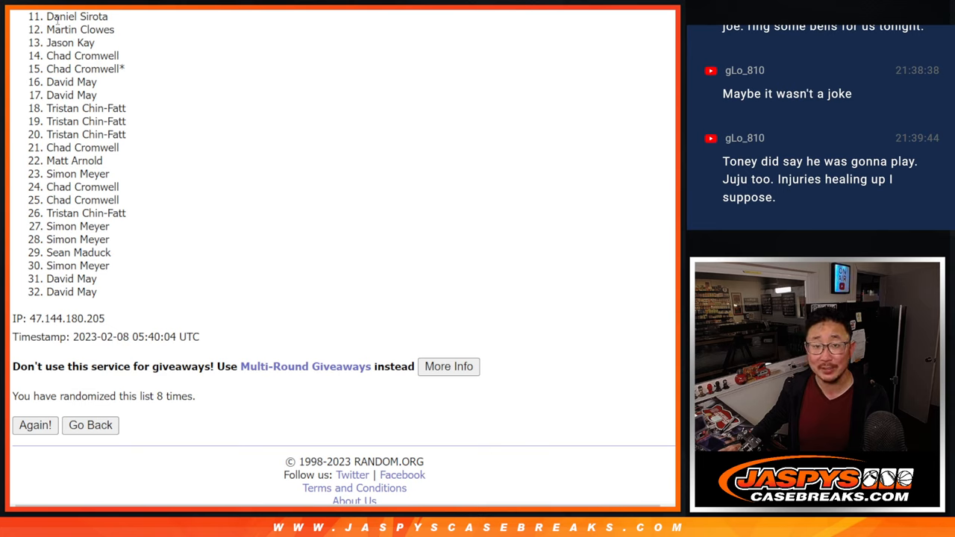
pyautogui.moveTo(63, 265)
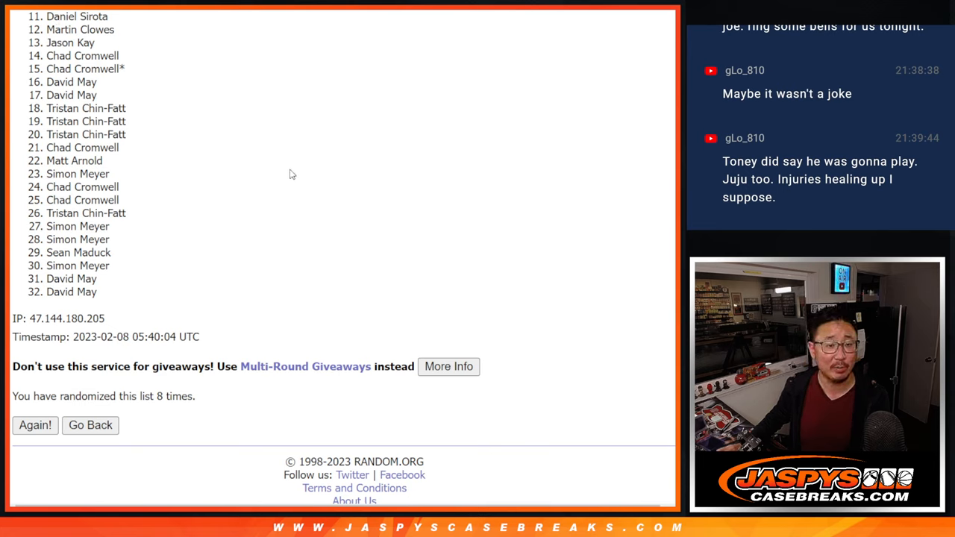
pyautogui.moveTo(579, 182)
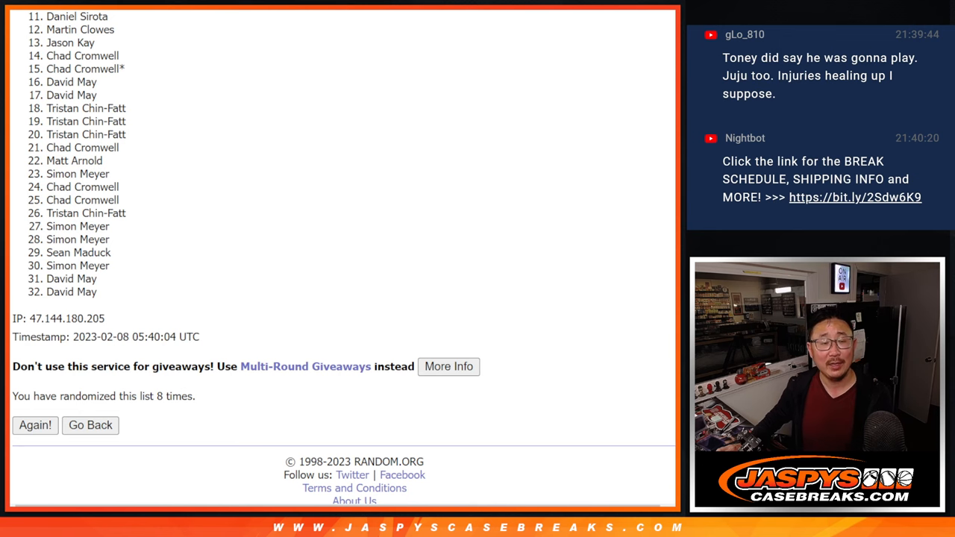
pyautogui.scroll(3)
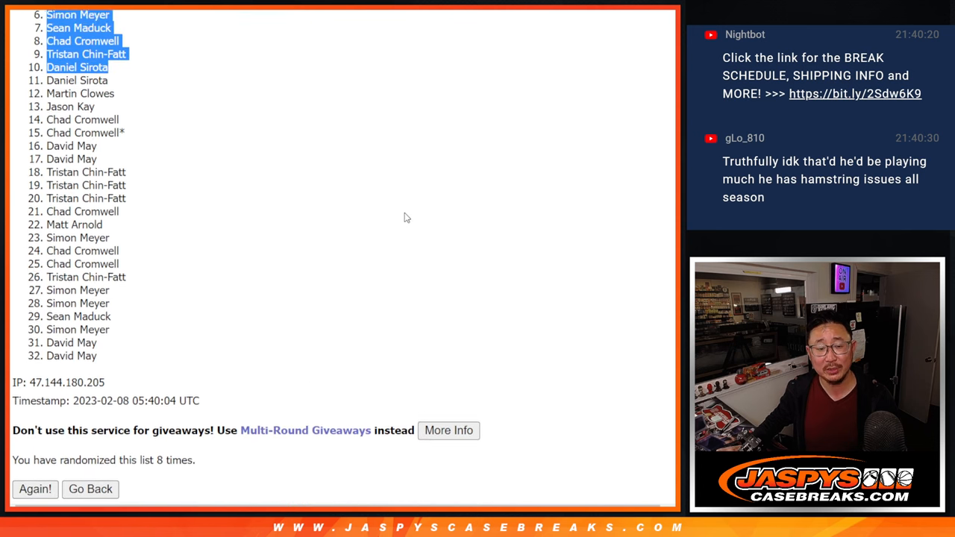
pyautogui.click(35, 489)
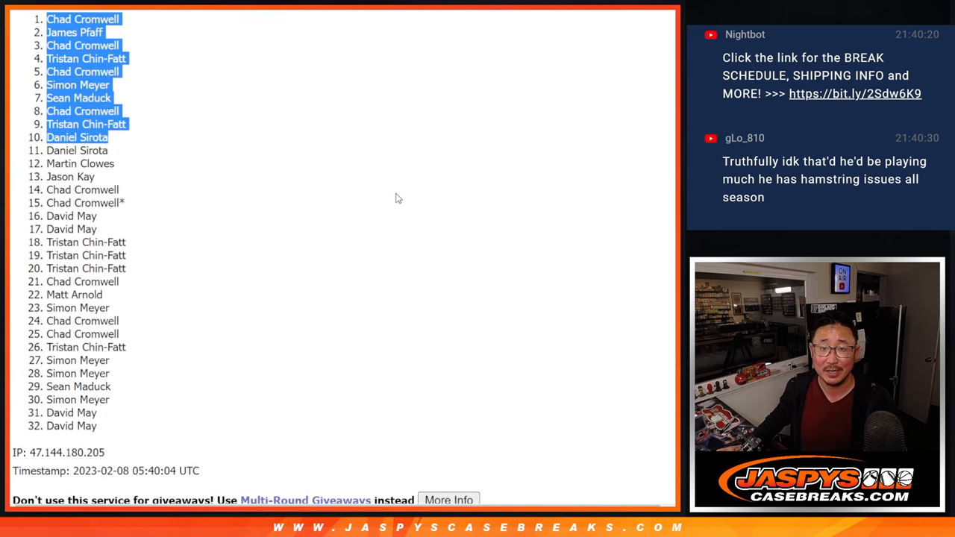